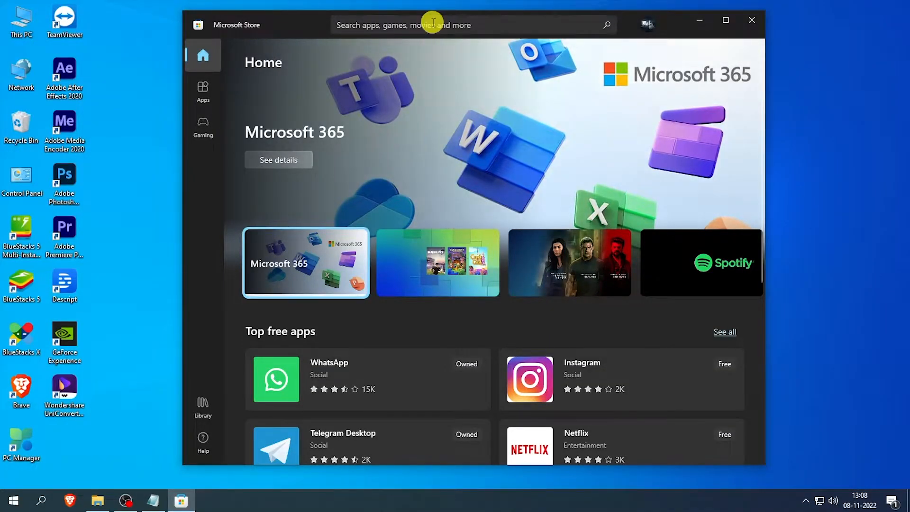
Find KDE Connect in the Microsoft Store search and launch the already-installed app
{"action": "type", "text": "kde connd"}
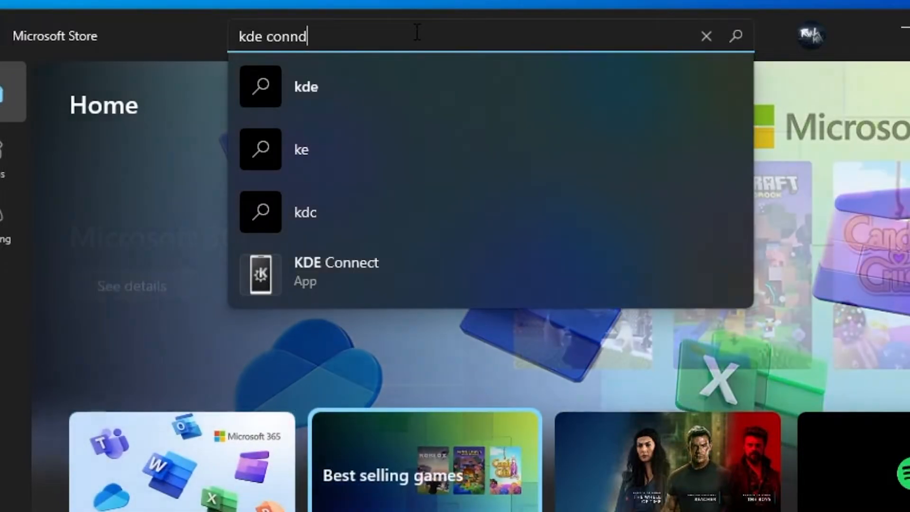
{"action": "left_click", "coordinate": [336, 271]}
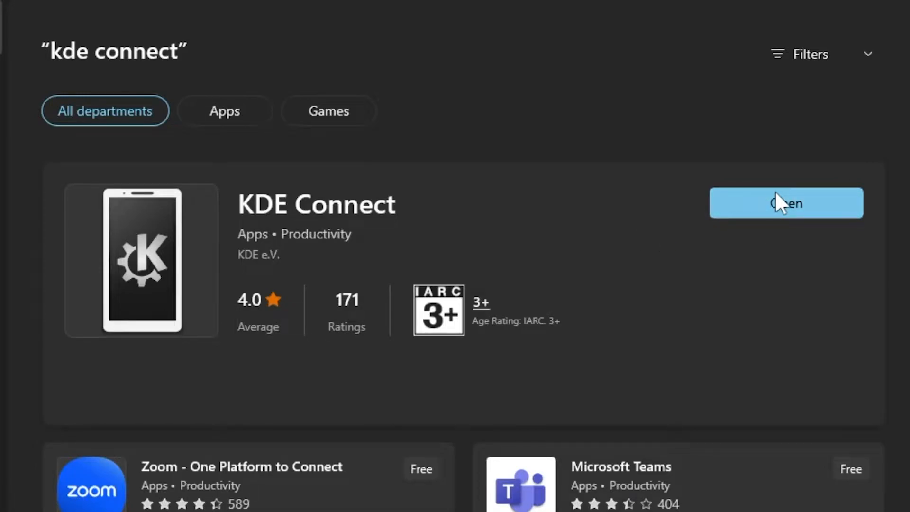
{"action": "left_click", "coordinate": [786, 203]}
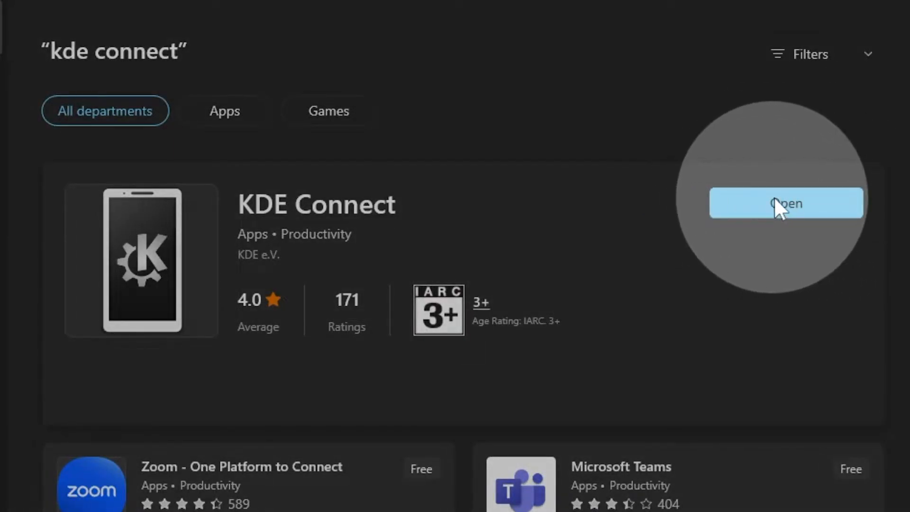
{"action": "left_click", "coordinate": [786, 203]}
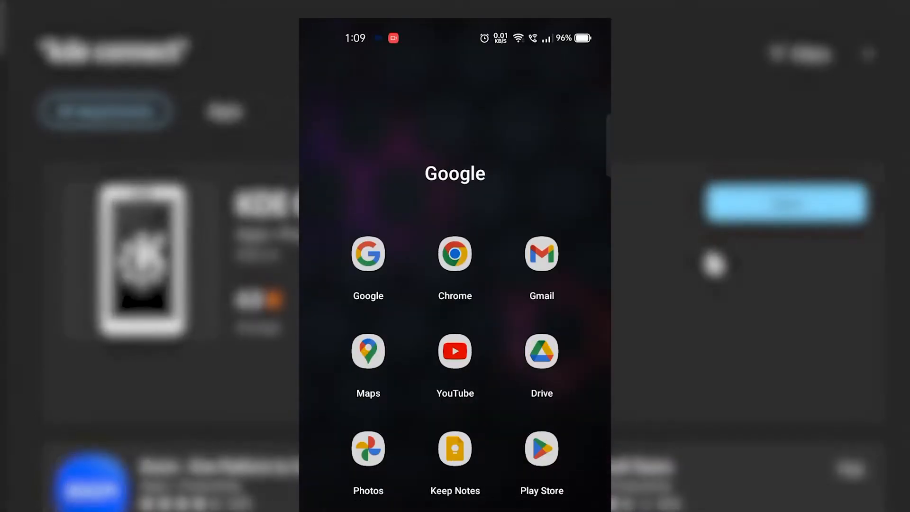
Start KDE Connect on the phone so DESKTOP-S3S2F3Q appears under Available devices
{"action": "left_click", "coordinate": [540, 448]}
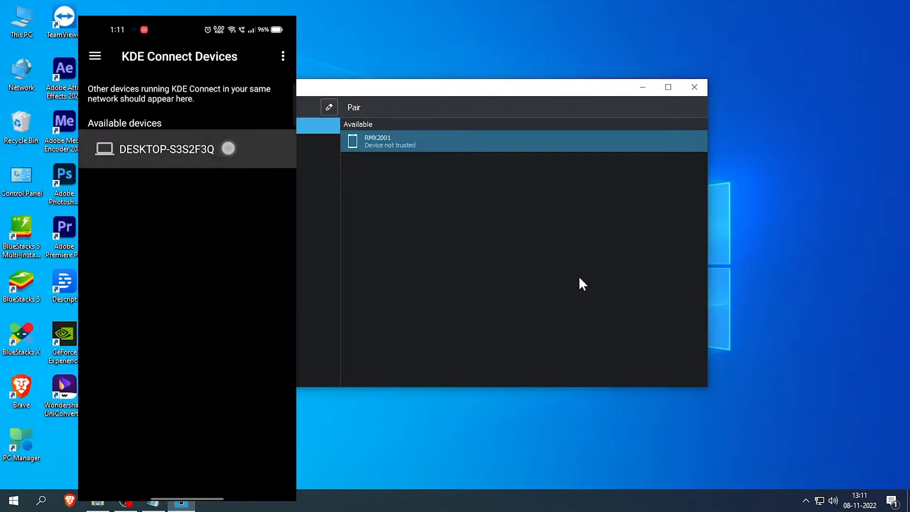
Pair the phone RMX2001 with DESKTOP-S3S2F3Q by requesting pairing and accepting it on the PC
{"action": "left_click", "coordinate": [165, 148]}
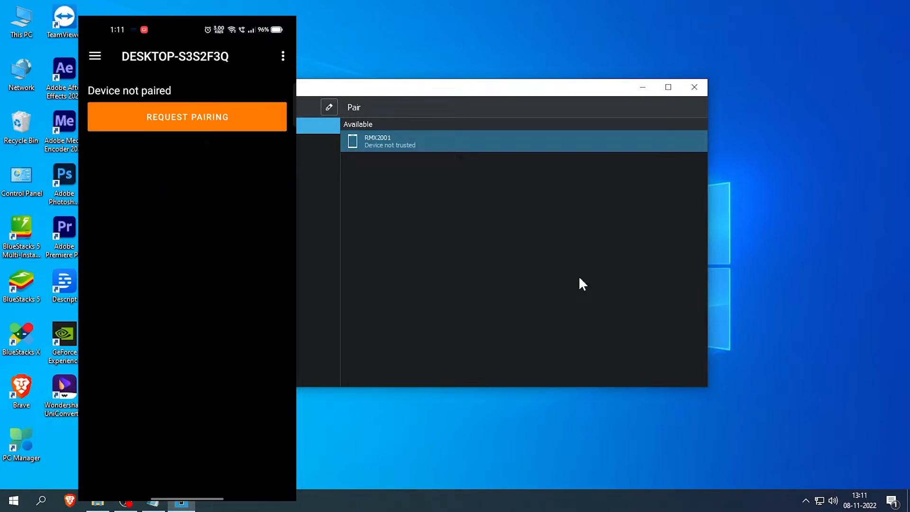
{"action": "left_click", "coordinate": [187, 116]}
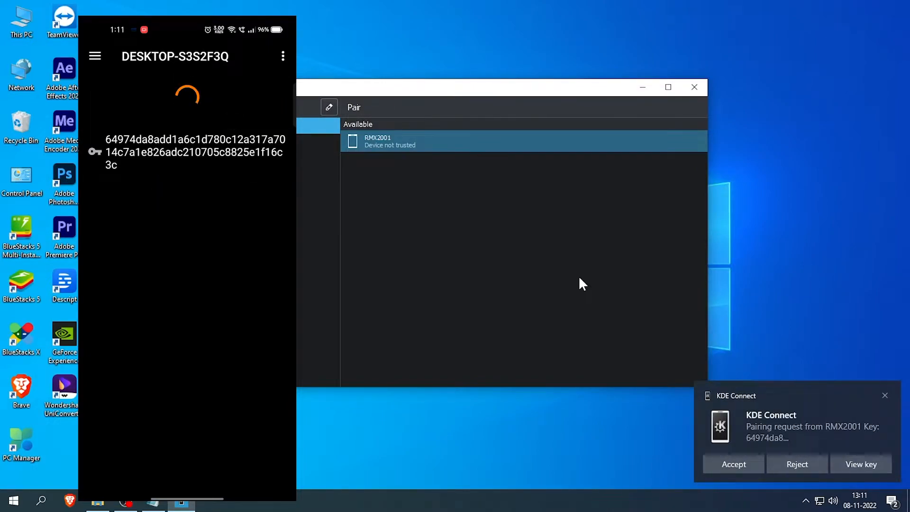
{"action": "left_click", "coordinate": [733, 463]}
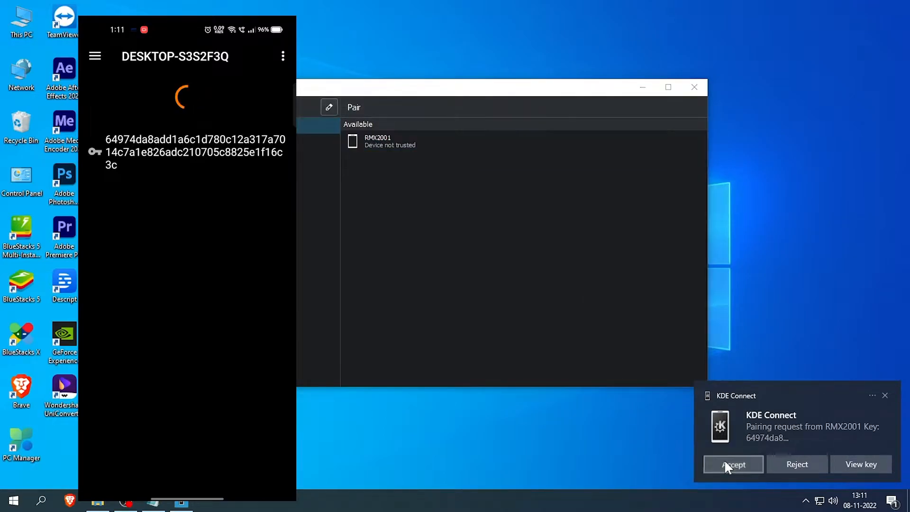
{"action": "left_click", "coordinate": [732, 463]}
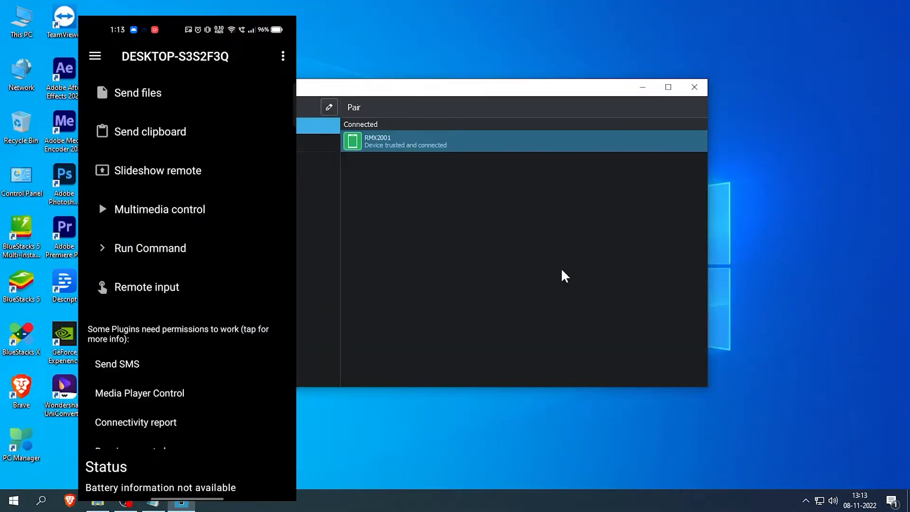
Browse the phone's Send files picker to a folder and go to Documents in File Explorer
{"action": "left_click", "coordinate": [138, 93]}
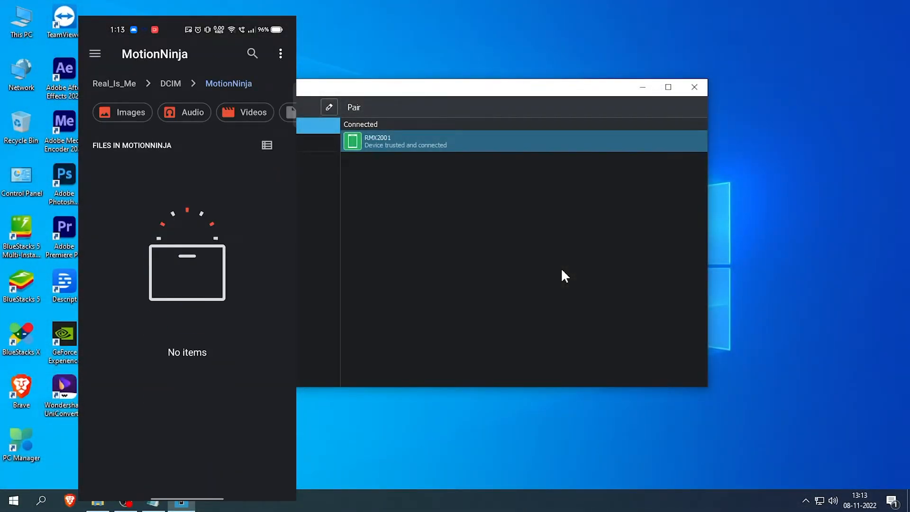
{"action": "left_click", "coordinate": [122, 111]}
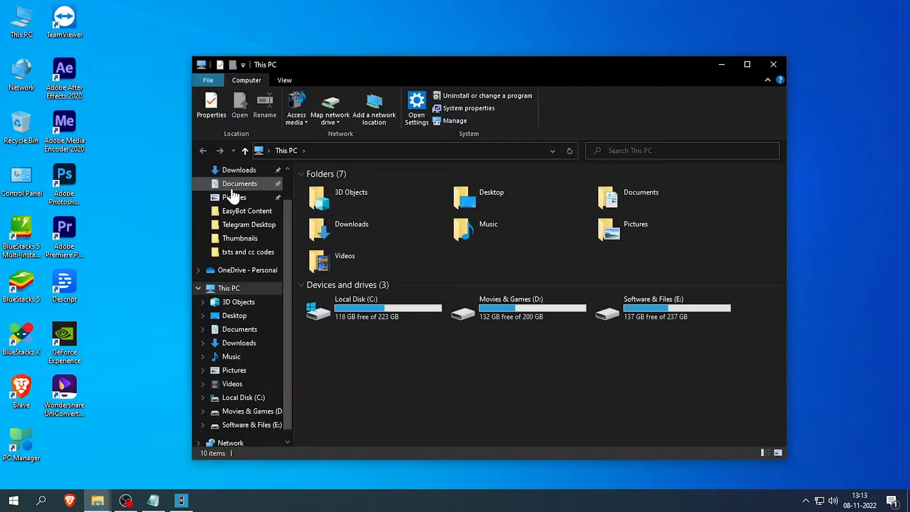
{"action": "left_click", "coordinate": [239, 170]}
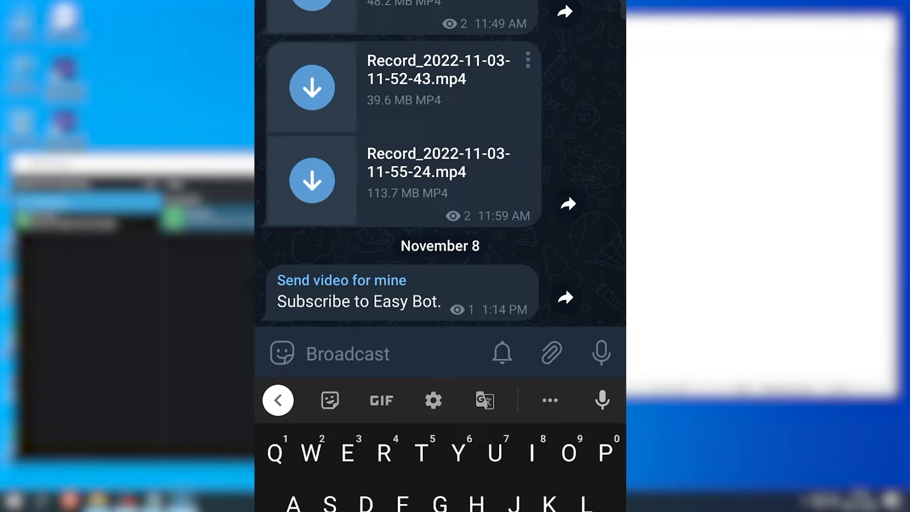
Bring up Groove Music on the PC with the Different Heaven track loaded
{"action": "left_click", "coordinate": [418, 302]}
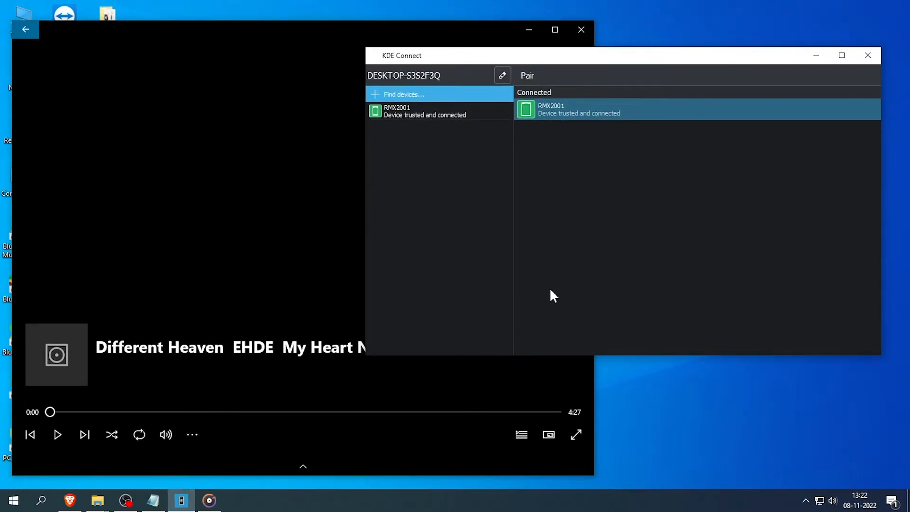
{"action": "mouse_move", "coordinate": [437, 298]}
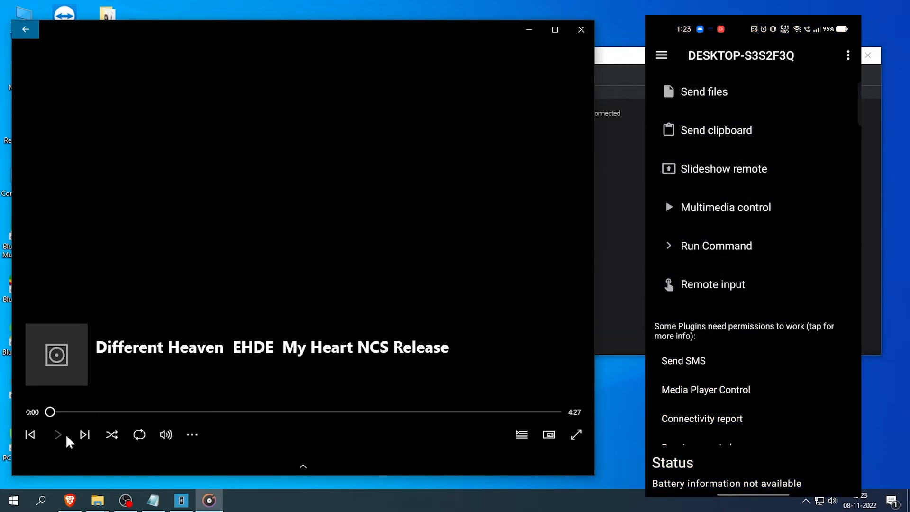
Play Different Heaven, then skip to Janji Heroes Tonight from the phone's Multimedia control
{"action": "left_click", "coordinate": [57, 434]}
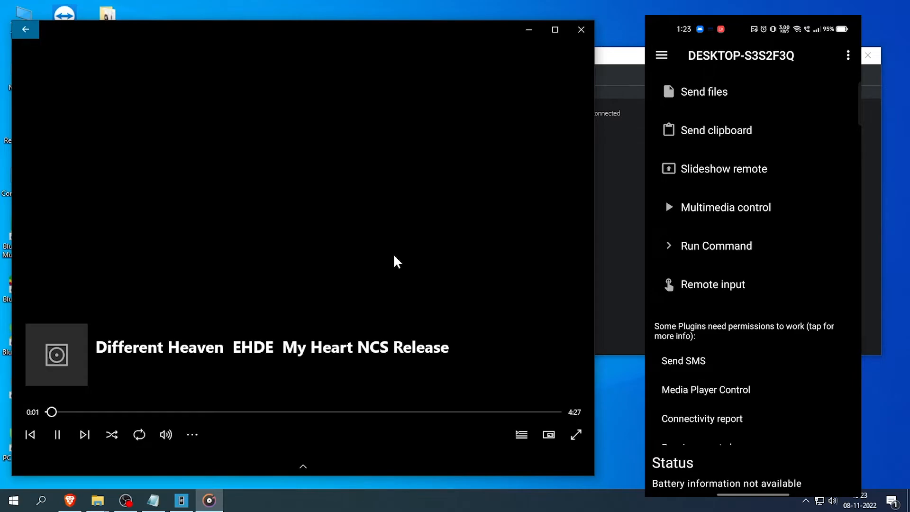
{"action": "left_click", "coordinate": [726, 207]}
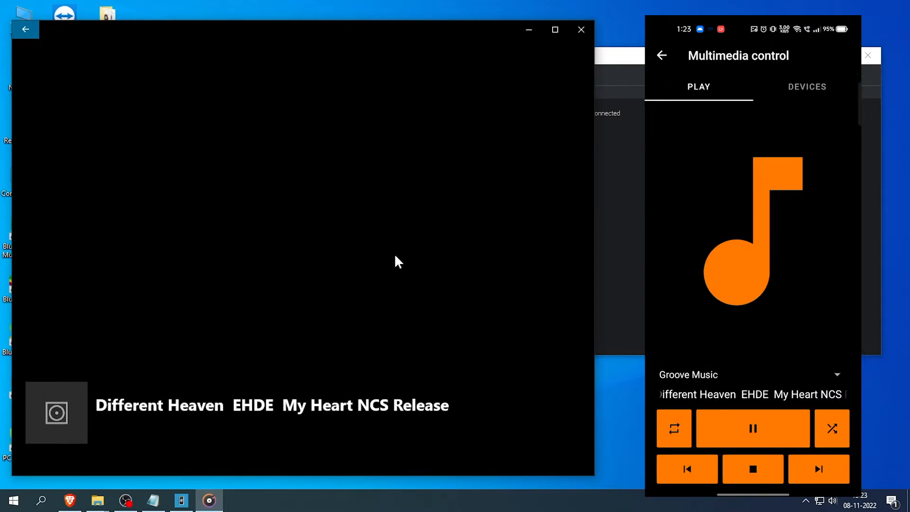
{"action": "left_click", "coordinate": [752, 427]}
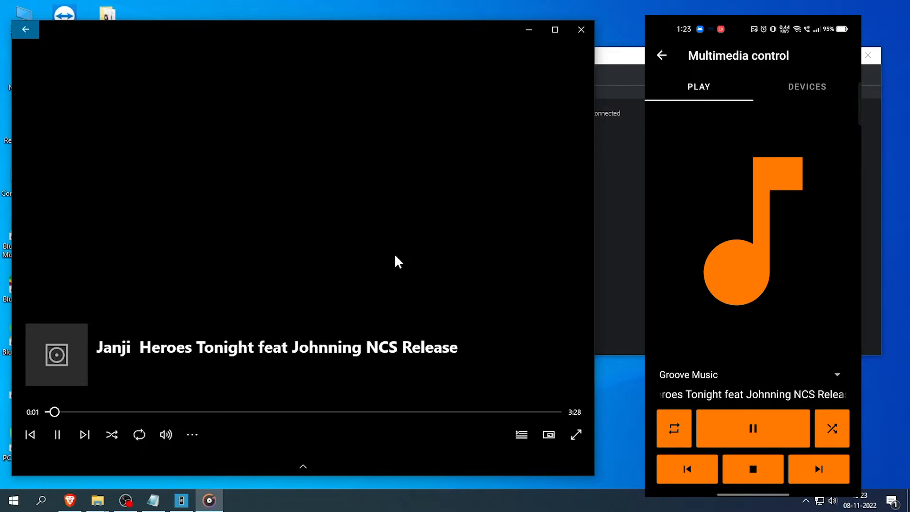
{"action": "left_click", "coordinate": [806, 86]}
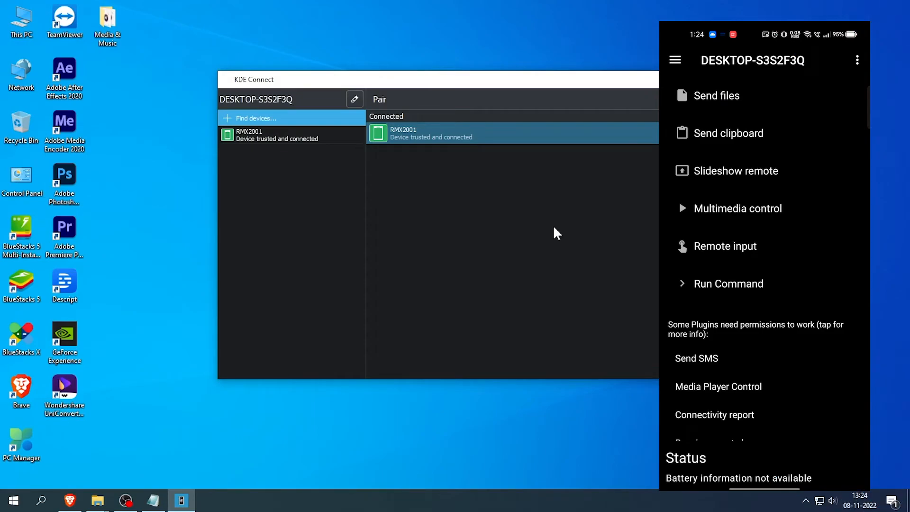
Use the phone's Remote input touchpad to click, right-click and scroll on the PC desktop
{"action": "left_click", "coordinate": [725, 246]}
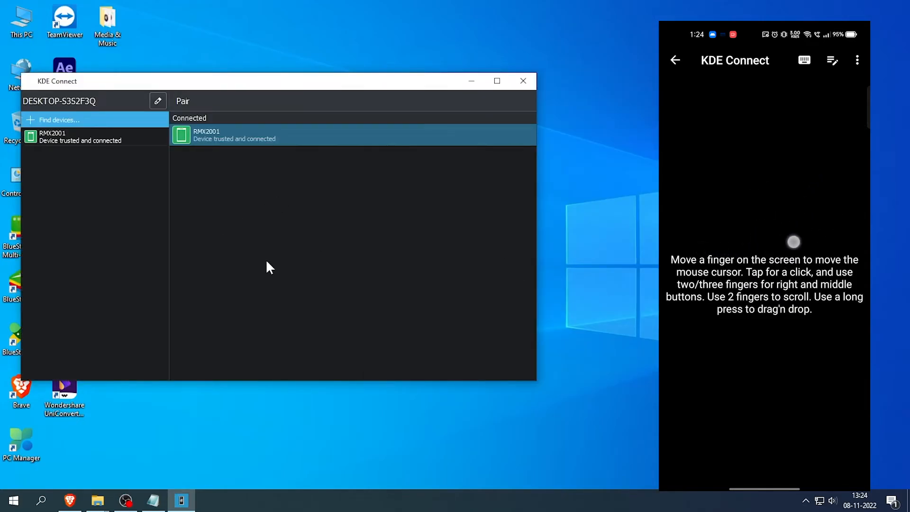
{"action": "left_click", "coordinate": [236, 225]}
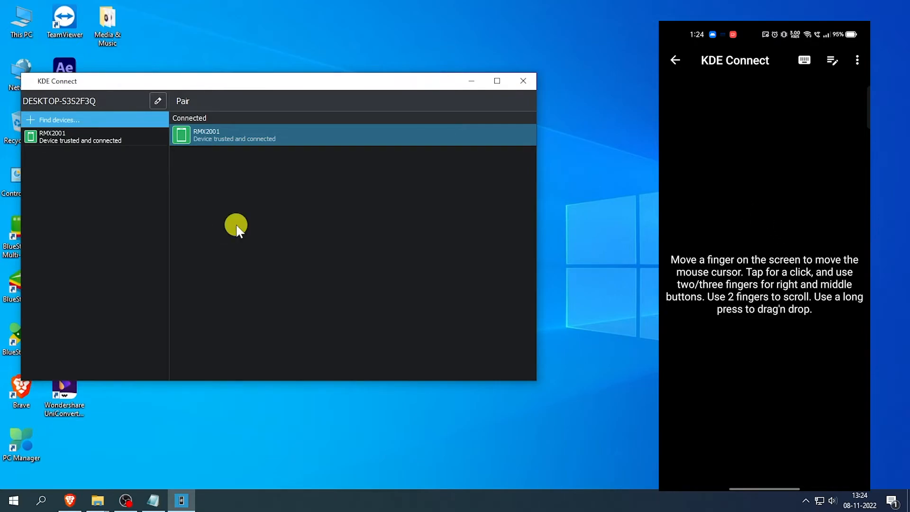
{"action": "left_click", "coordinate": [521, 81]}
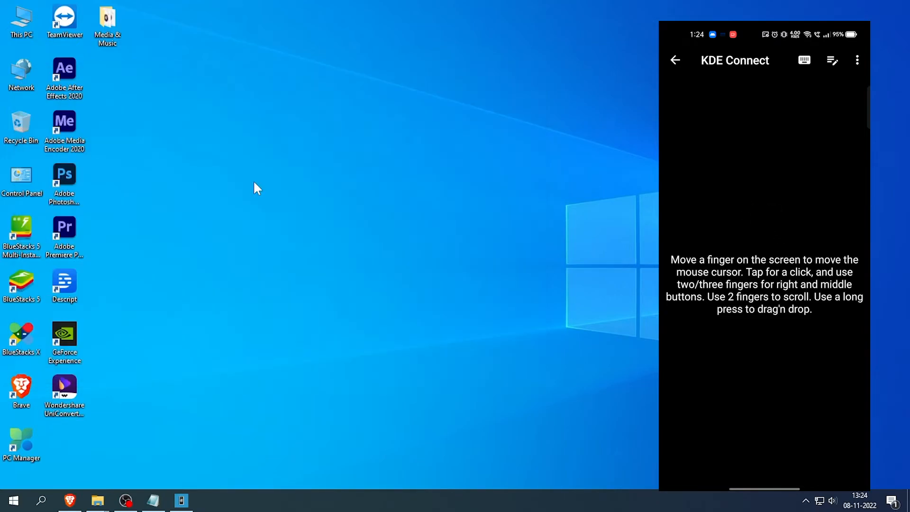
{"action": "right_click", "coordinate": [257, 188]}
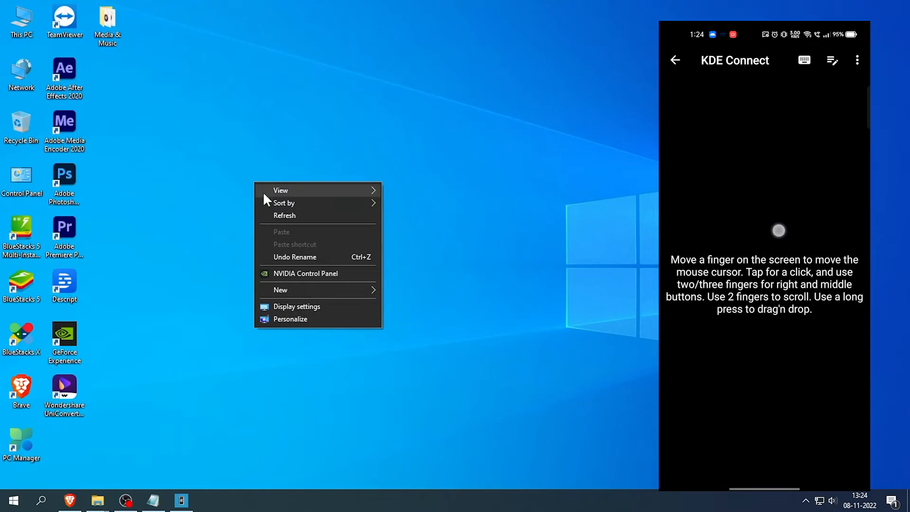
{"action": "middle_click", "coordinate": [226, 183]}
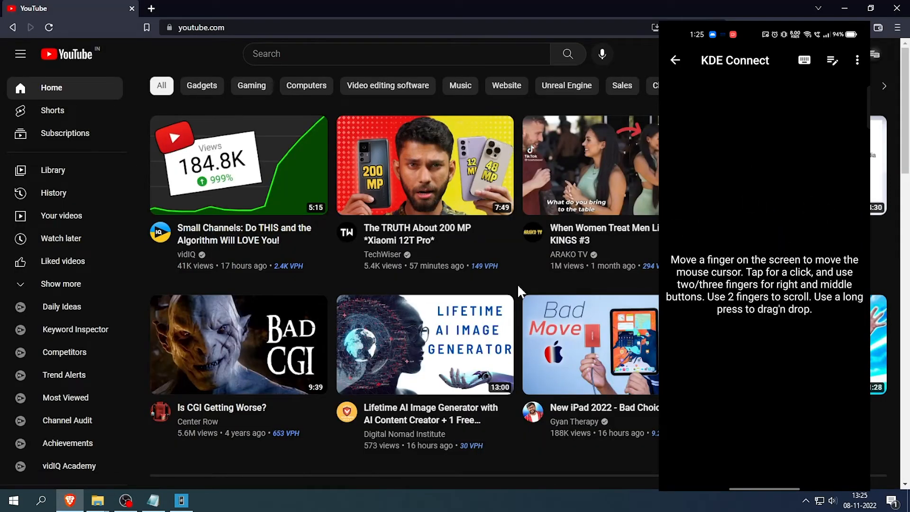
{"action": "scroll", "scroll_direction": "down", "scroll_amount": 3}
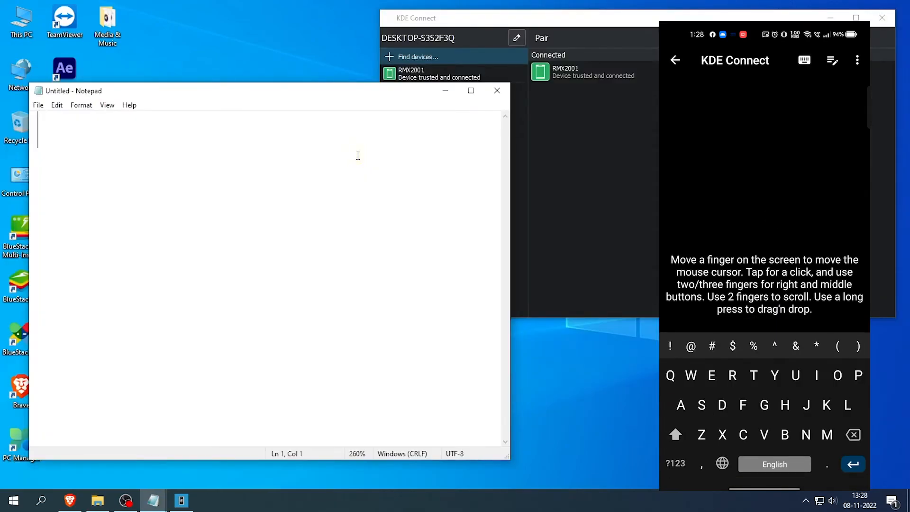
Enter 'Subscribe to Easy Bot.' into Notepad from the phone's remote keyboard
{"action": "type", "text": "Subscribe t"}
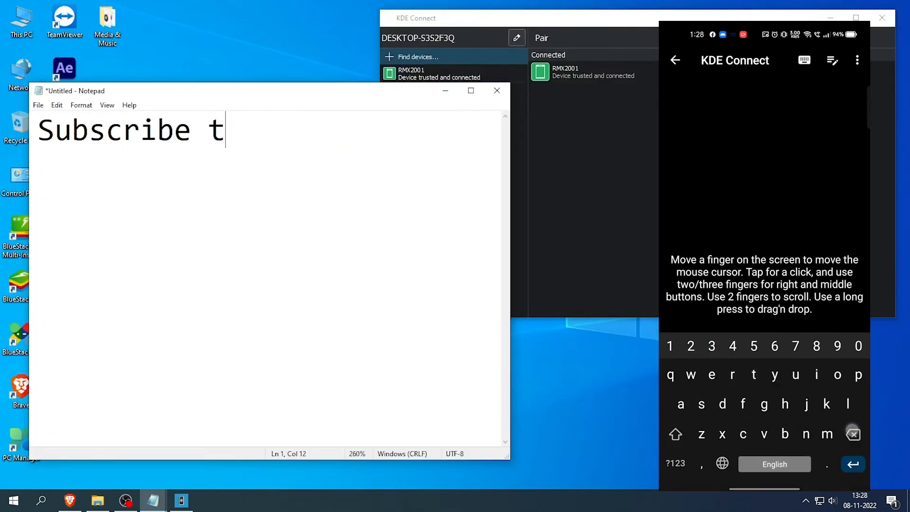
{"action": "type", "text": "o Easy Bot"}
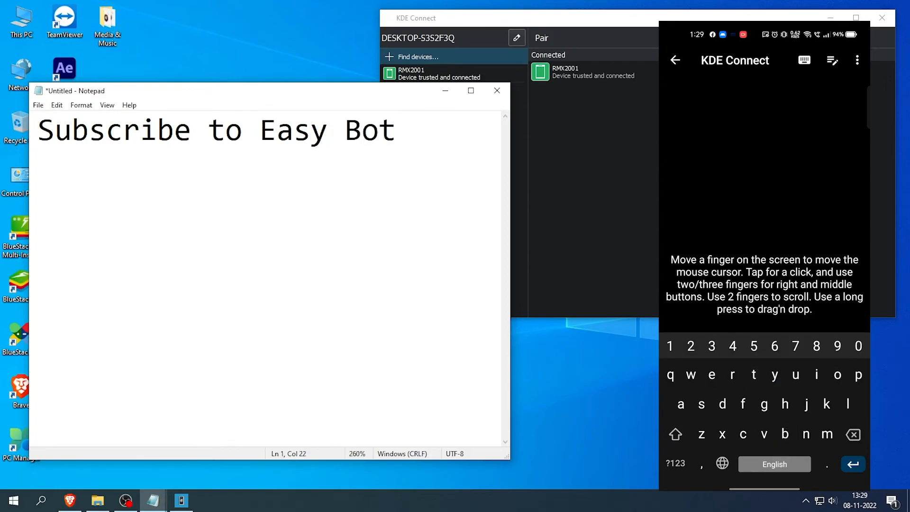
{"action": "type", "text": "."}
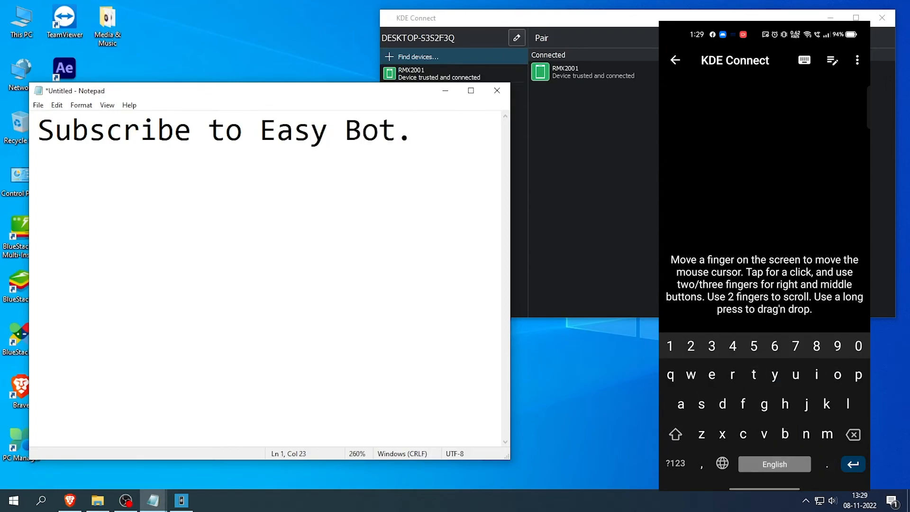